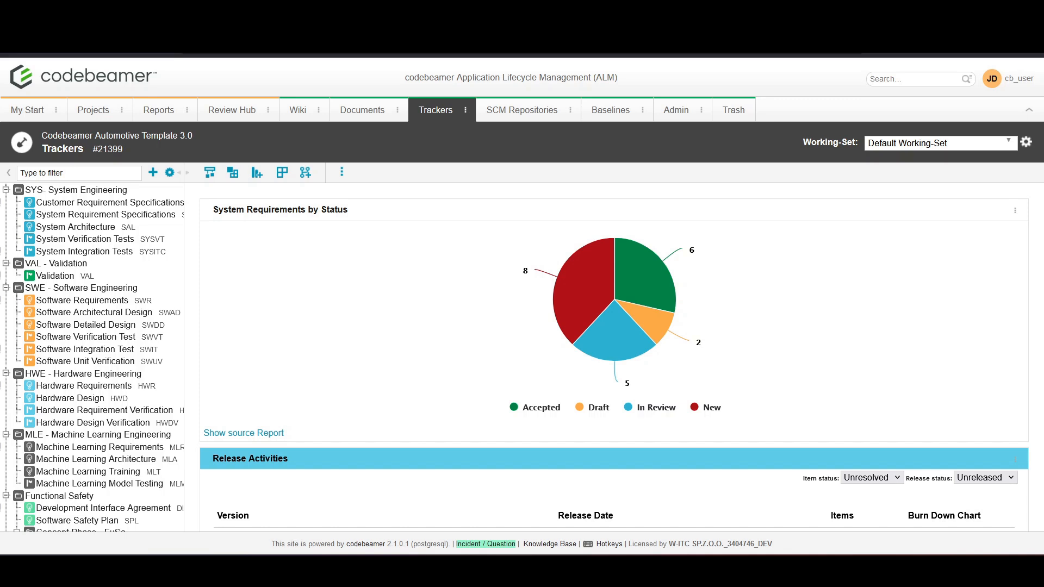
{"action": "mouse_move", "coordinate": [631, 177]}
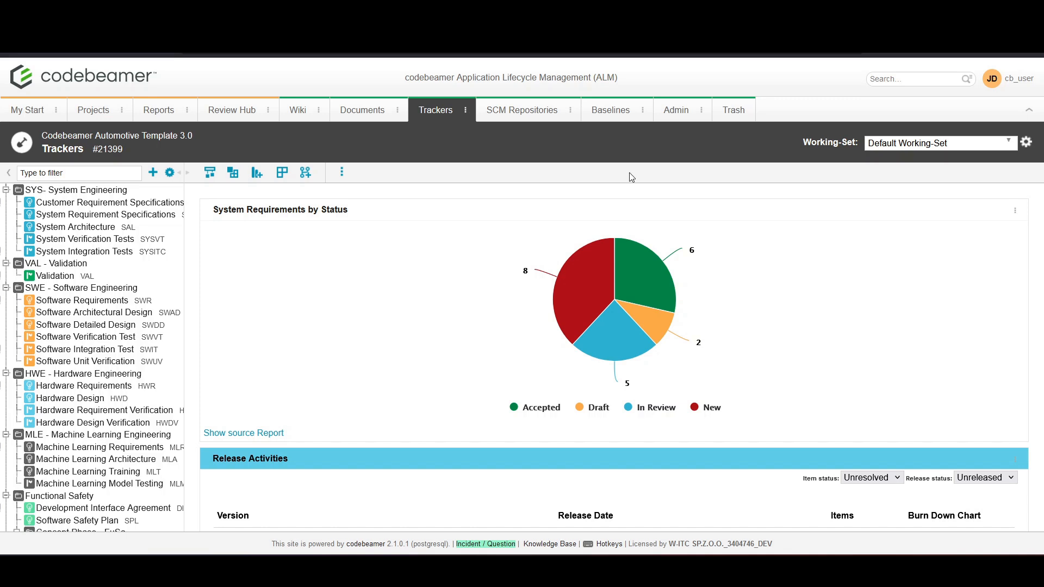
{"action": "mouse_move", "coordinate": [615, 176]}
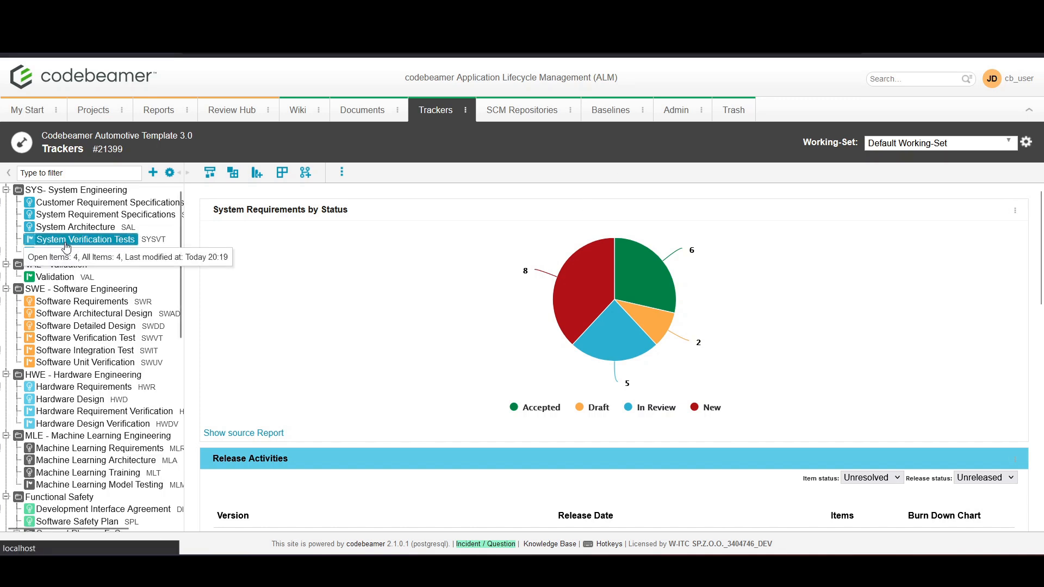
Step: Go to the System Verification Tests tracker under SYS - System Engineering
{"action": "left_click", "coordinate": [85, 239]}
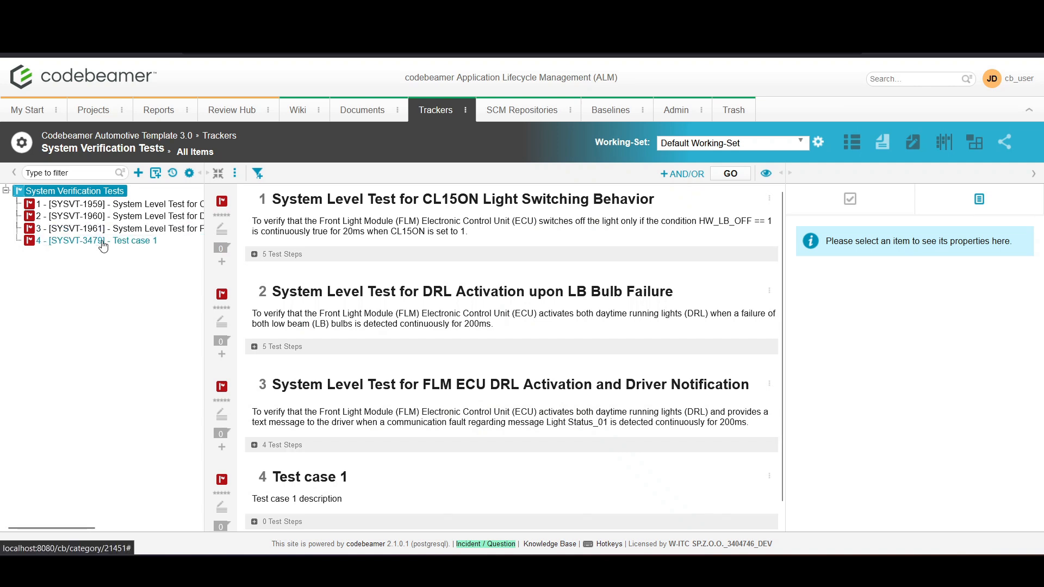
{"action": "mouse_move", "coordinate": [144, 205]}
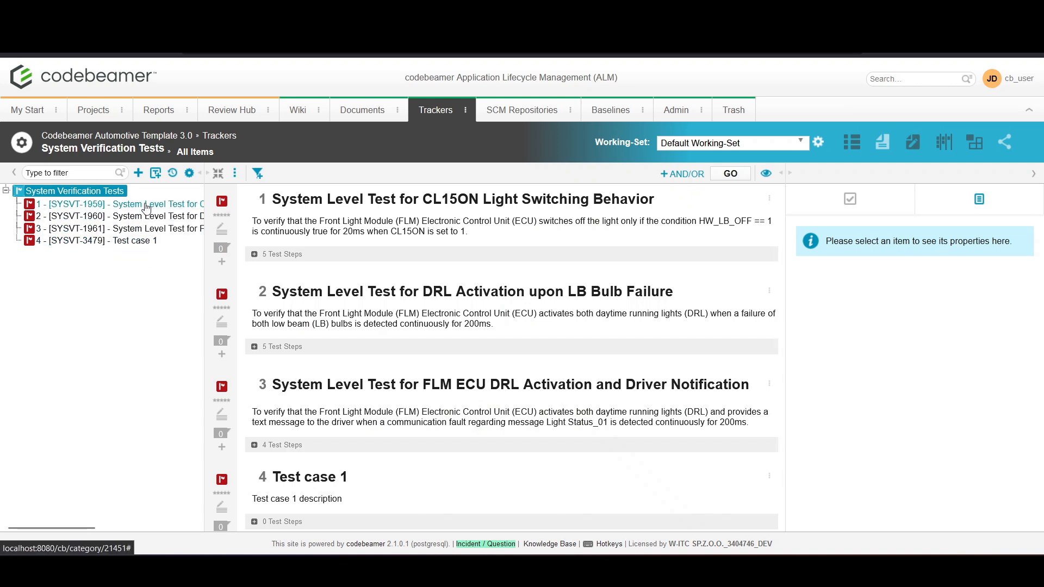
Step: Show the details of test case SYSVT-1959, System Level Test for CL15ON Light Switching Behavior
{"action": "left_click", "coordinate": [120, 204]}
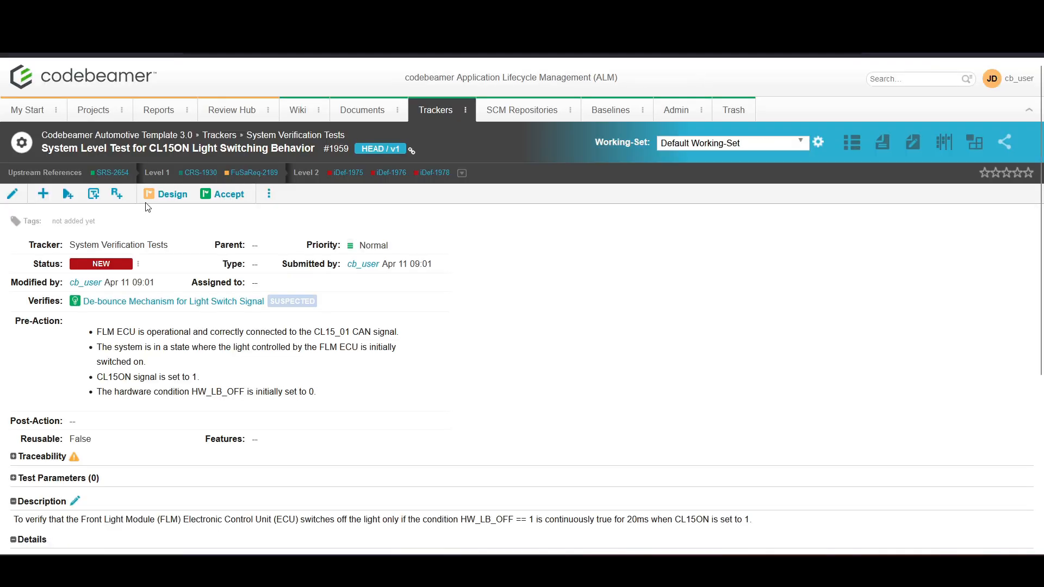
{"action": "mouse_move", "coordinate": [157, 221]}
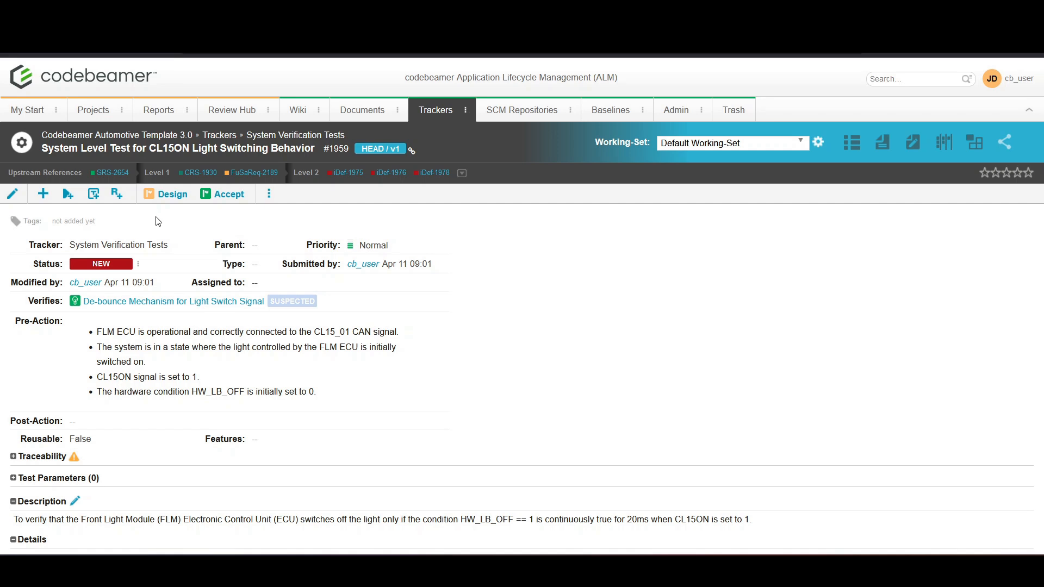
{"action": "mouse_move", "coordinate": [67, 194]}
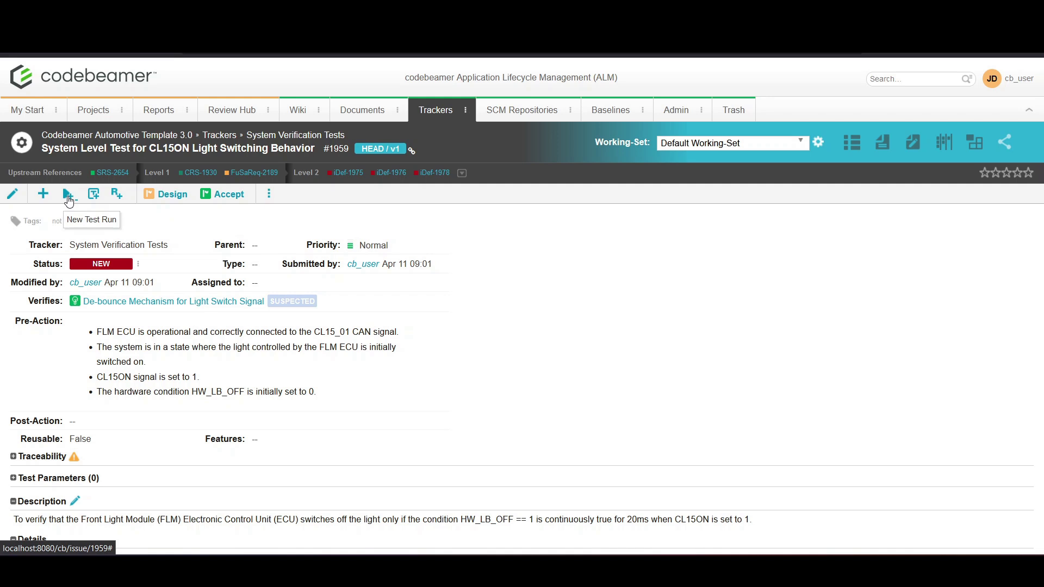
Step: Create a new test run for this test case using configuration Z367_SB_MY24_VP222
{"action": "left_click", "coordinate": [68, 193]}
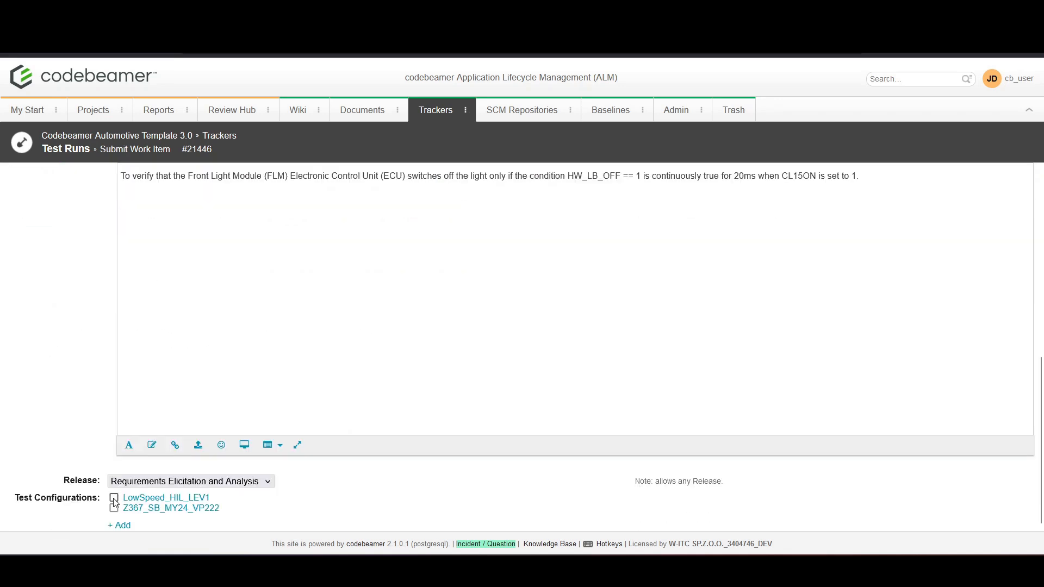
{"action": "left_click", "coordinate": [114, 507]}
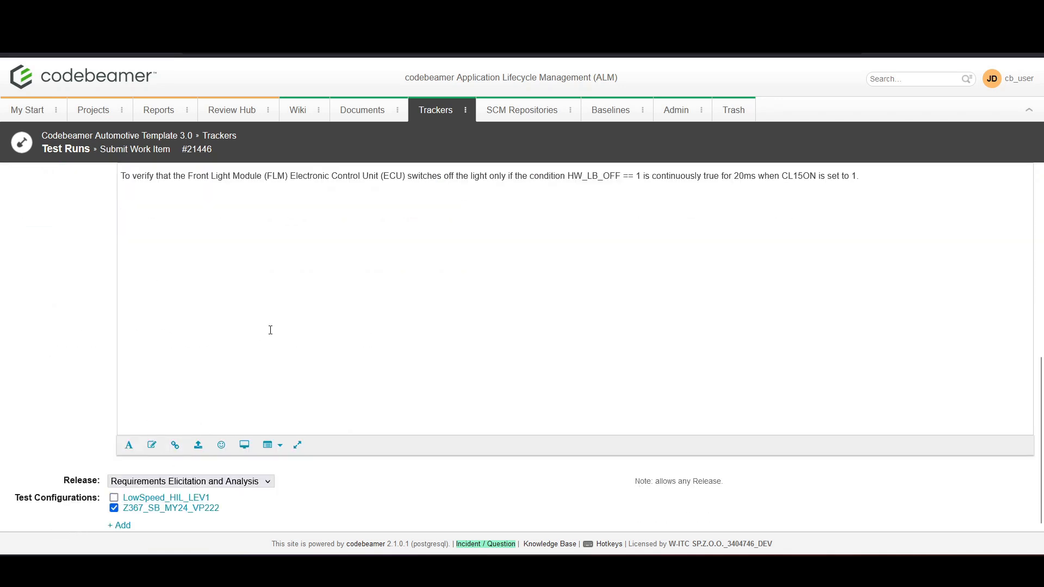
{"action": "scroll", "scroll_direction": "up", "scroll_amount": 3}
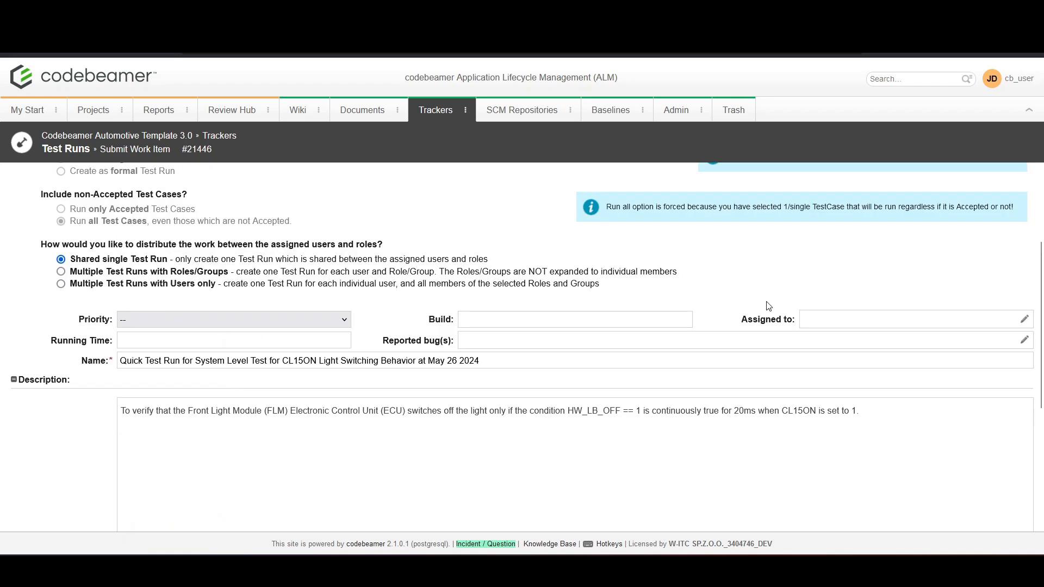
{"action": "mouse_move", "coordinate": [223, 315]}
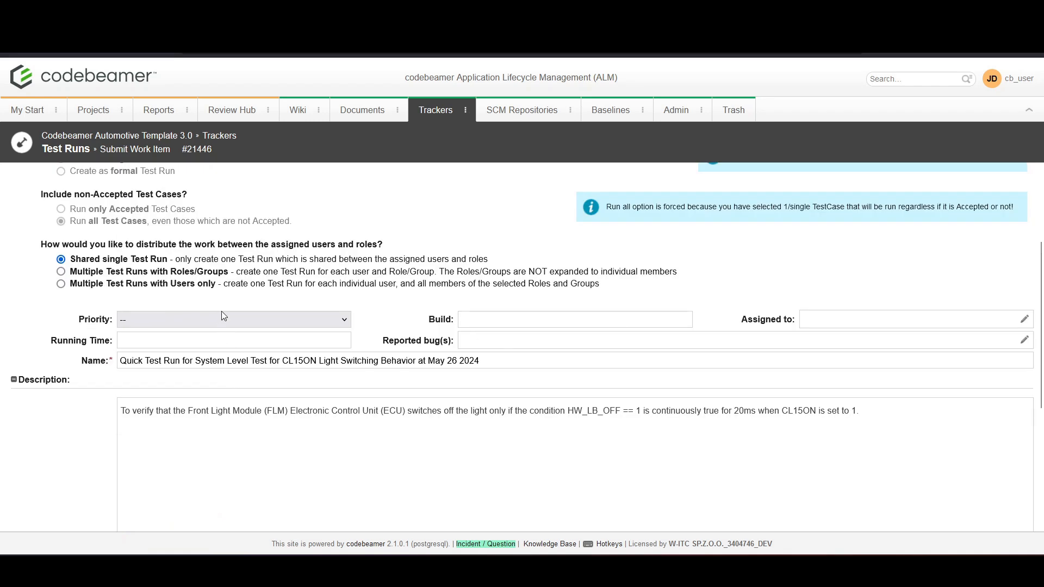
{"action": "mouse_move", "coordinate": [215, 321]}
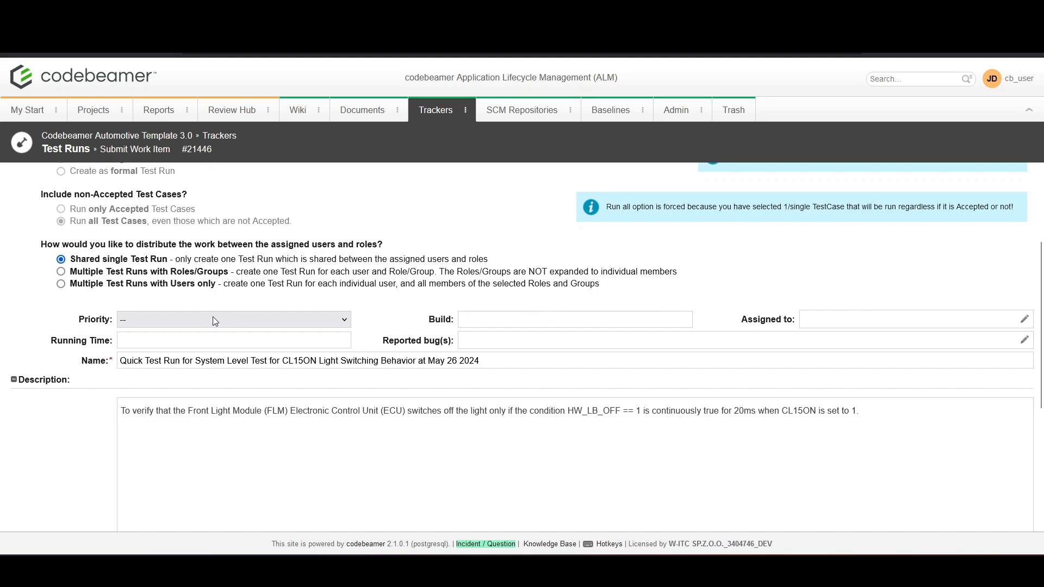
{"action": "left_click", "coordinate": [40, 174]}
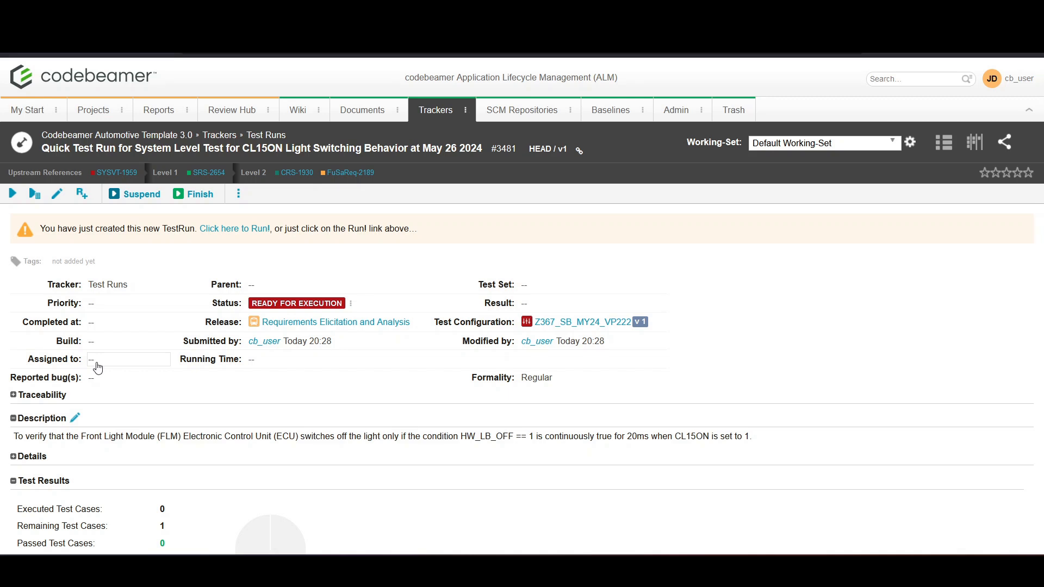
Step: Assign the test run to New Role via the roles and members chooser
{"action": "left_click", "coordinate": [126, 358]}
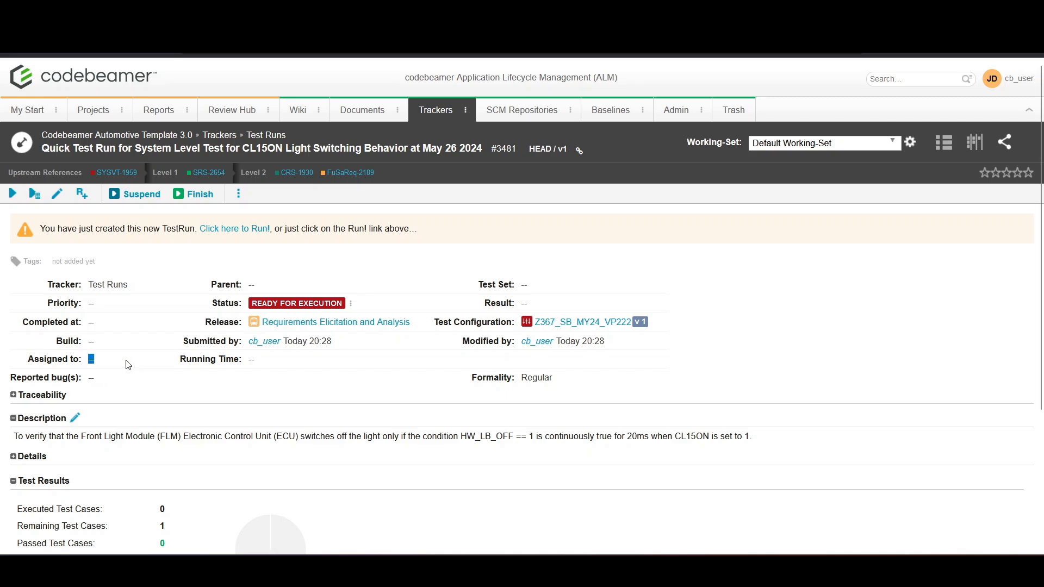
{"action": "left_click", "coordinate": [121, 360]}
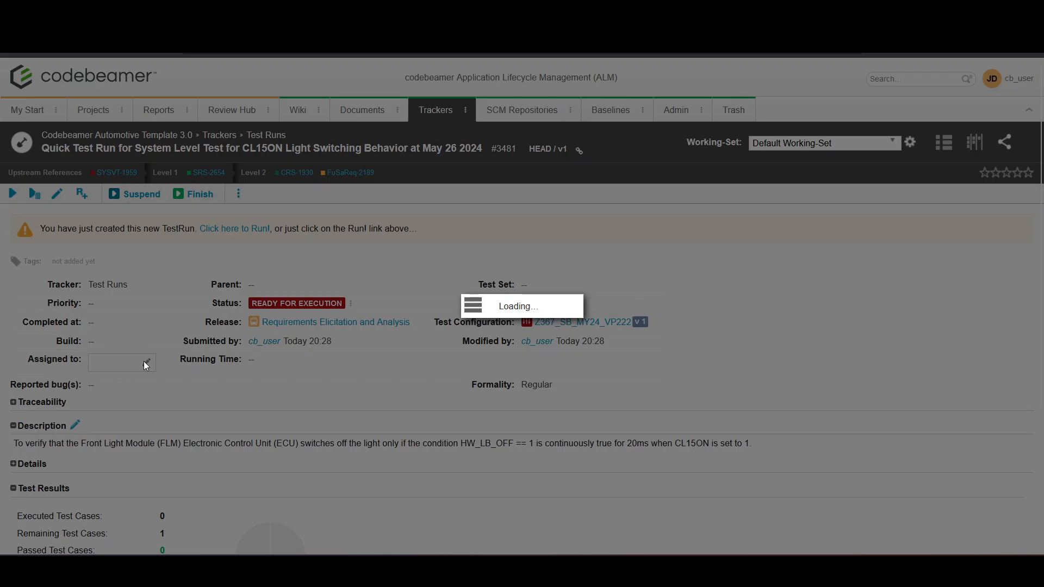
{"action": "left_click", "coordinate": [144, 365]}
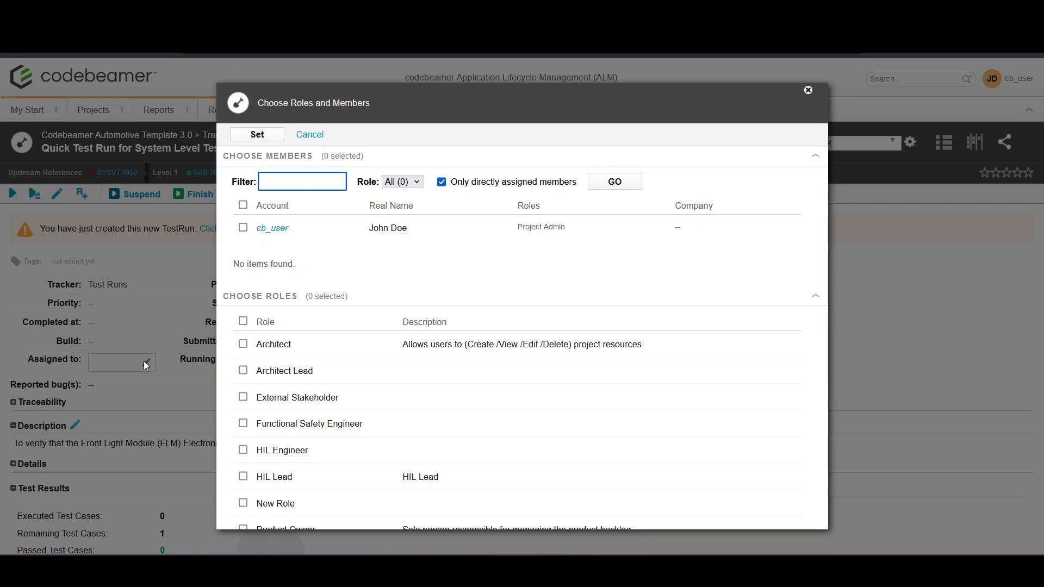
{"action": "left_click", "coordinate": [242, 503]}
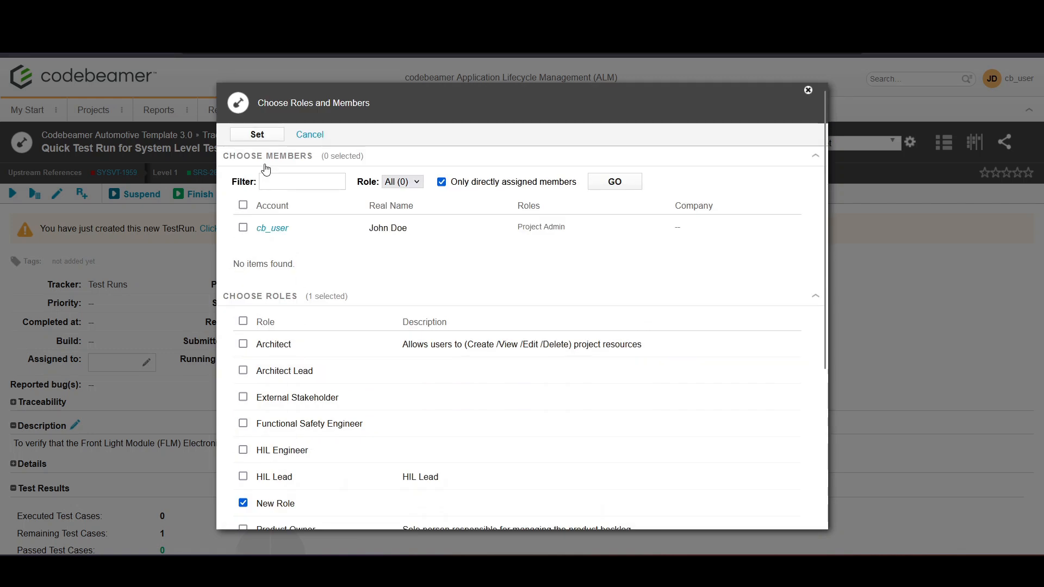
{"action": "left_click", "coordinate": [256, 134]}
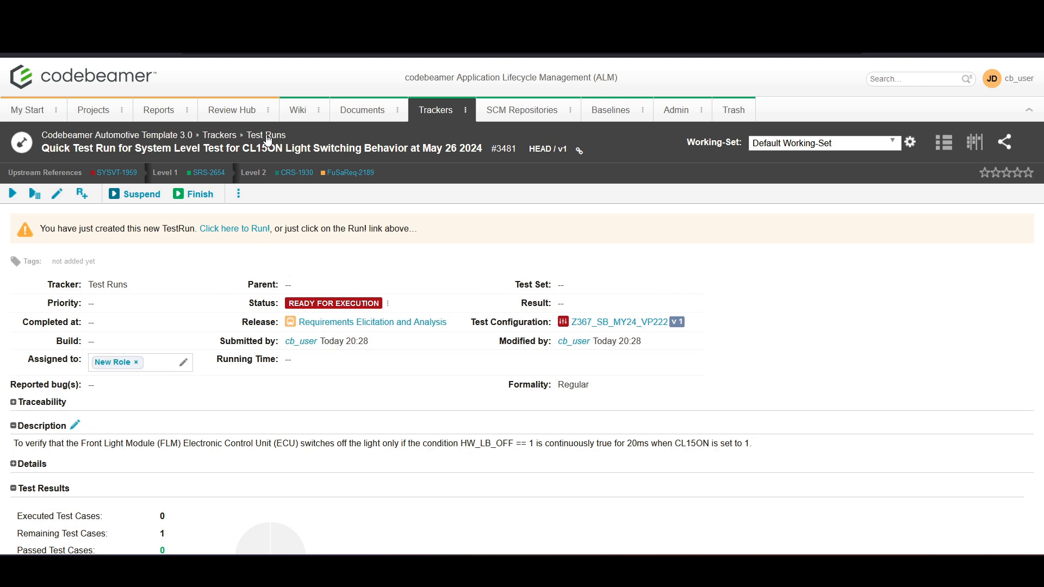
{"action": "mouse_move", "coordinate": [213, 405]}
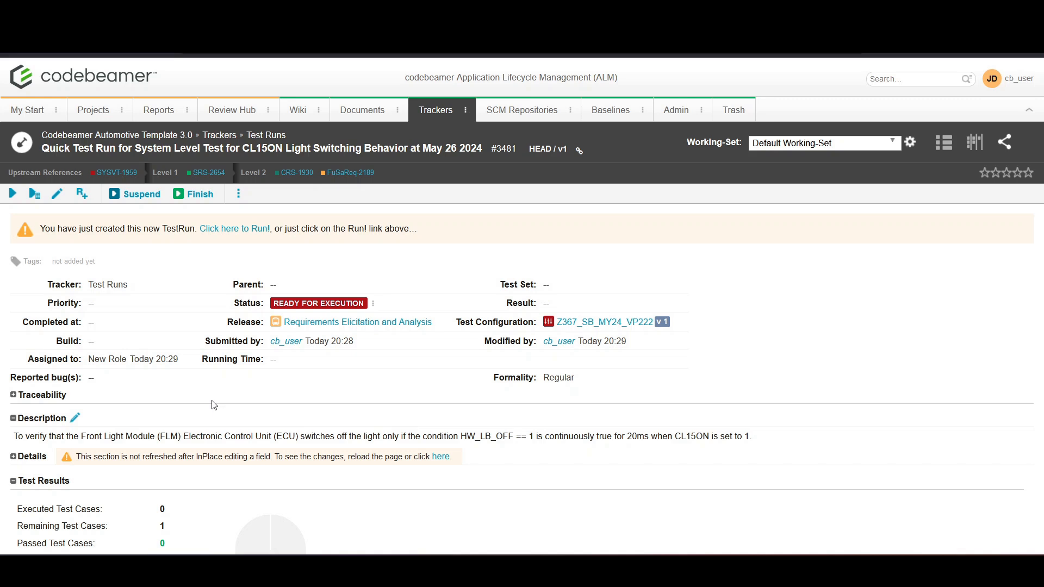
{"action": "mouse_move", "coordinate": [11, 193]}
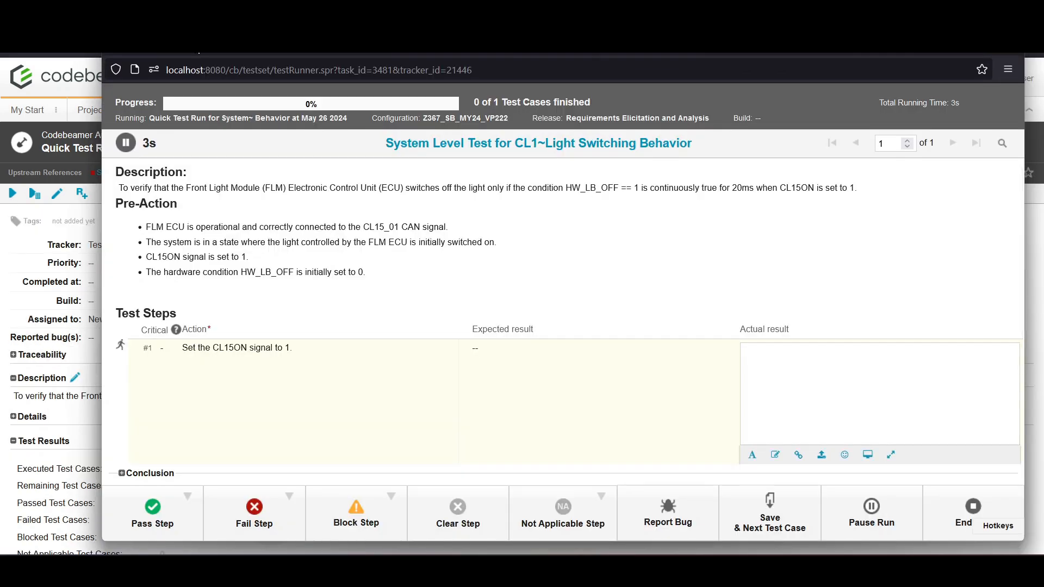
Step: Fail steps 1 and 2 with actual result 'Failed', then pass the remaining steps
{"action": "left_click", "coordinate": [879, 393]}
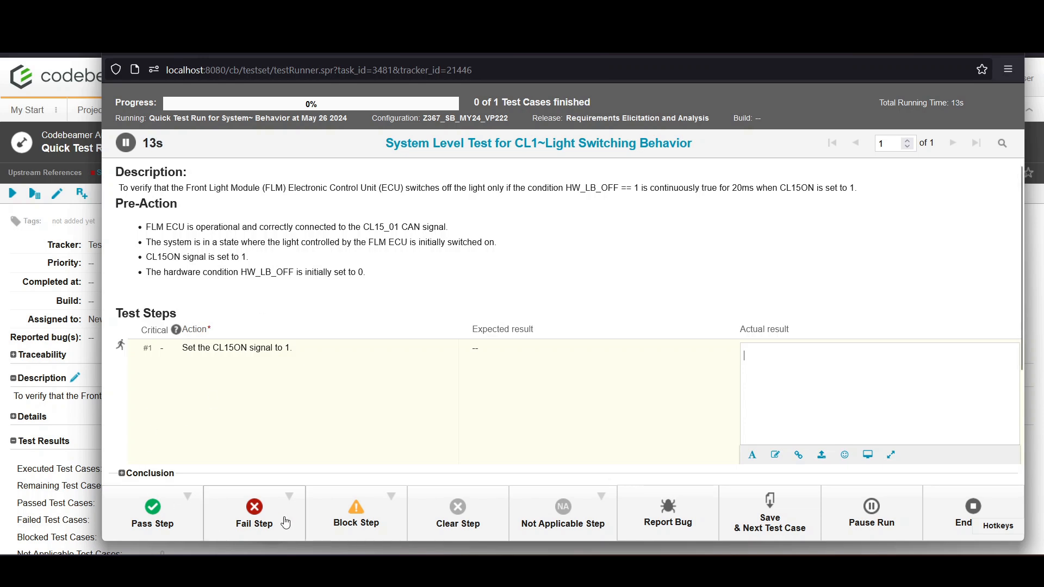
{"action": "left_click", "coordinate": [253, 512]}
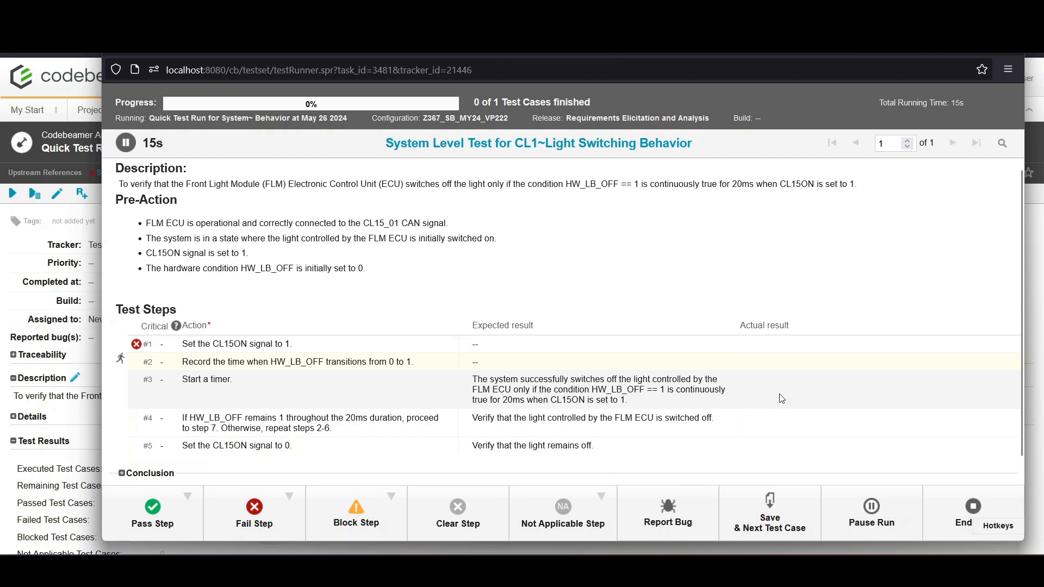
{"action": "type", "text": "Failed"}
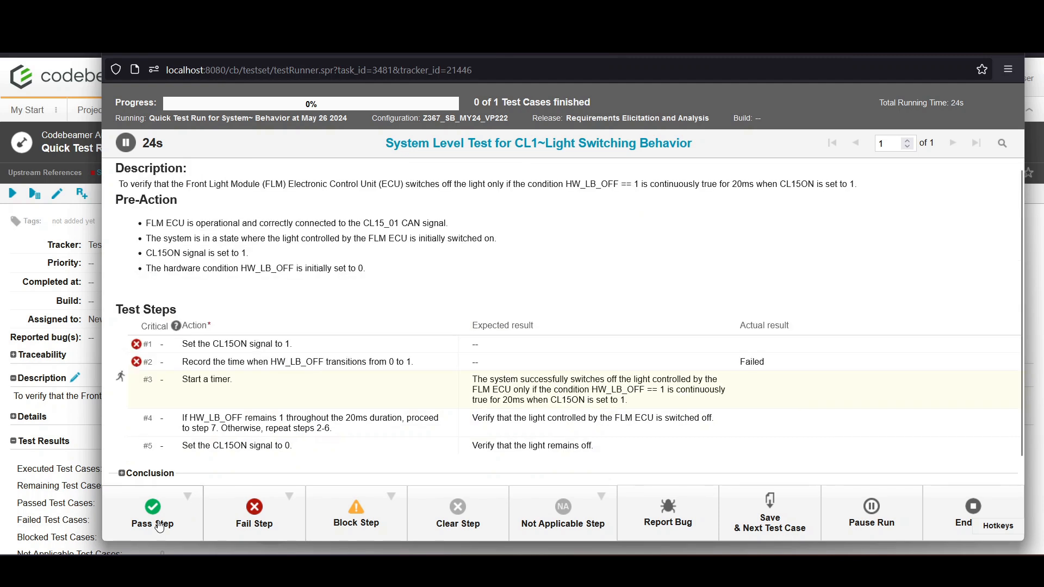
{"action": "left_click", "coordinate": [152, 512]}
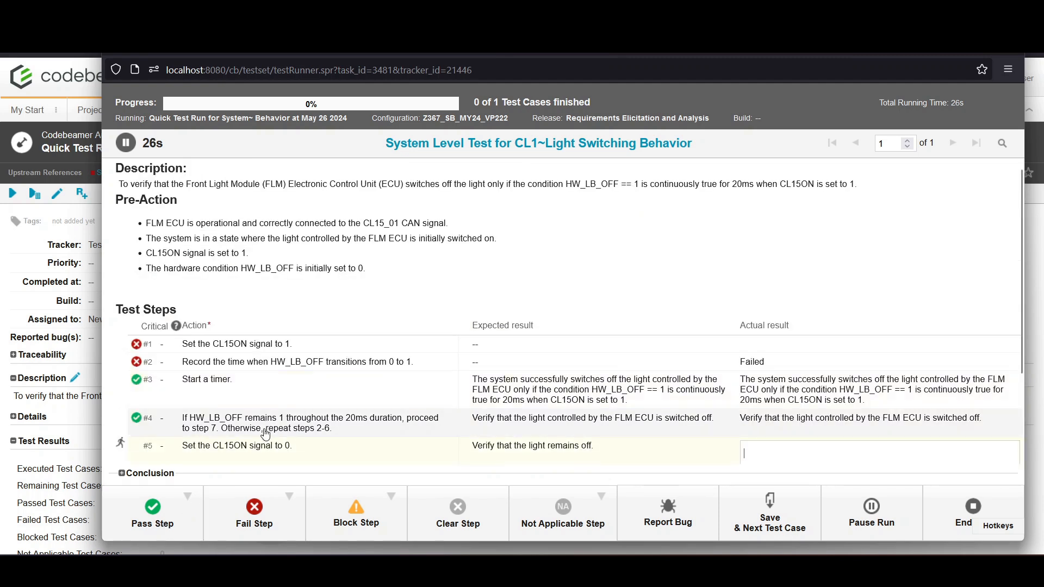
{"action": "left_click", "coordinate": [152, 512]}
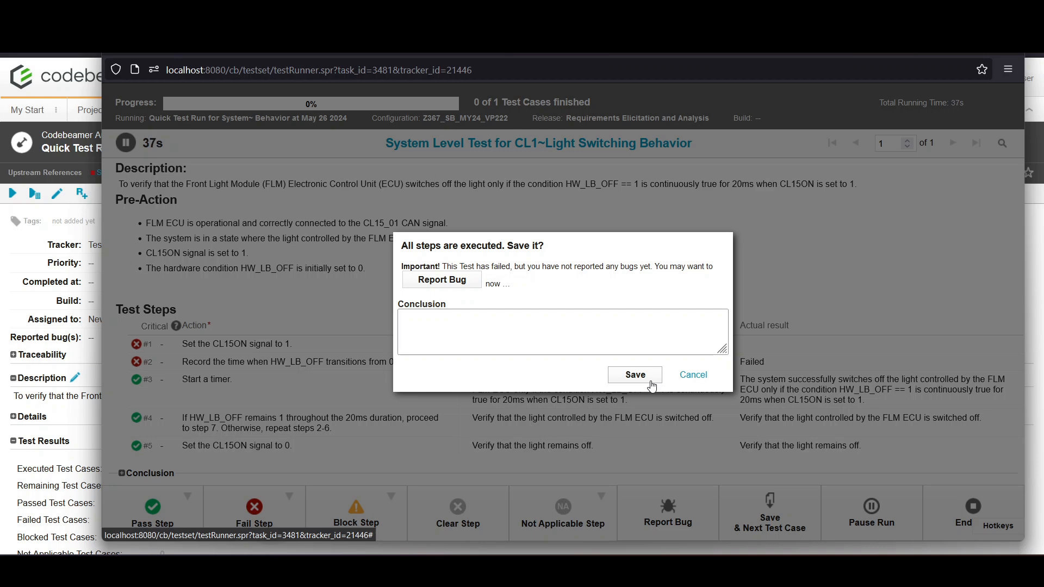
Step: Save the executed run as finished with result FAILED and review the Test Results pie chart
{"action": "left_click", "coordinate": [633, 374]}
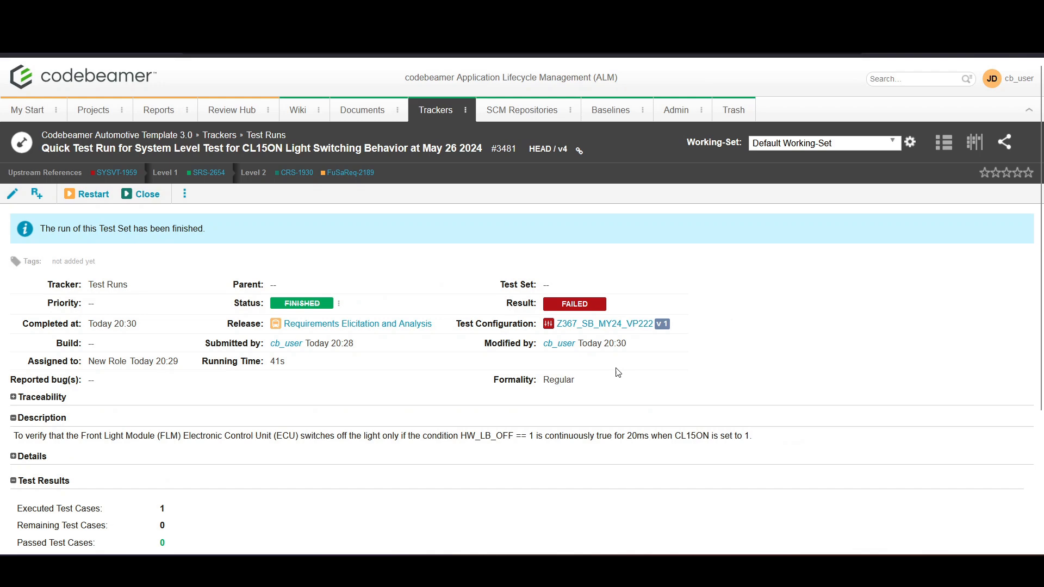
{"action": "scroll", "scroll_direction": "down", "scroll_amount": 3}
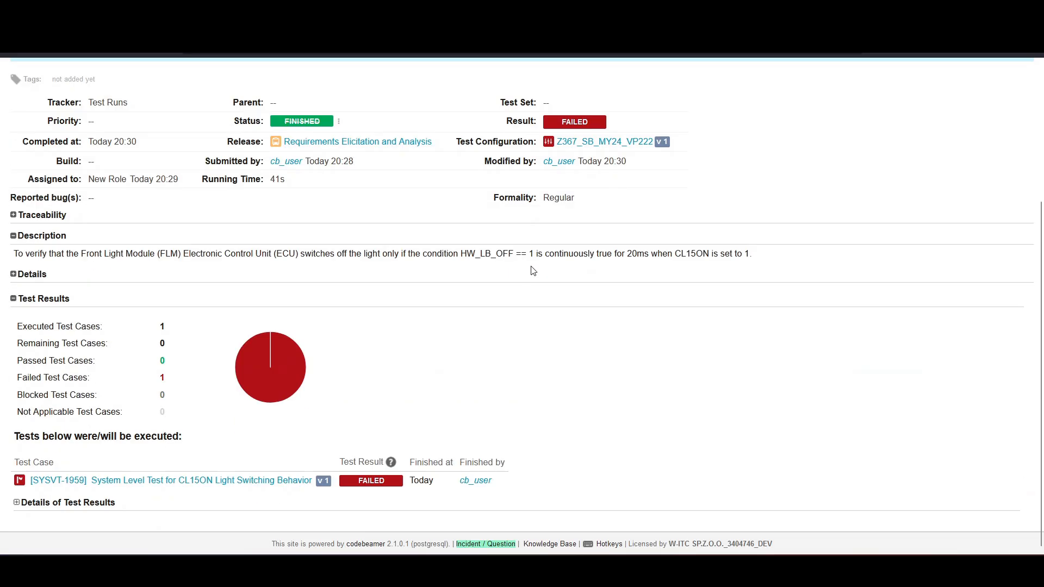
{"action": "scroll", "scroll_direction": "up", "scroll_amount": 3}
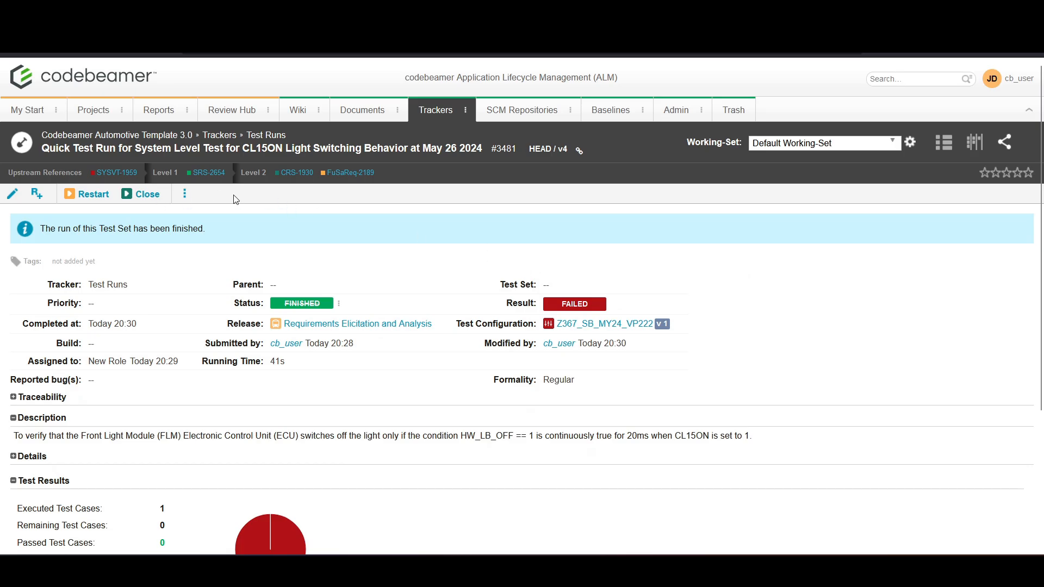